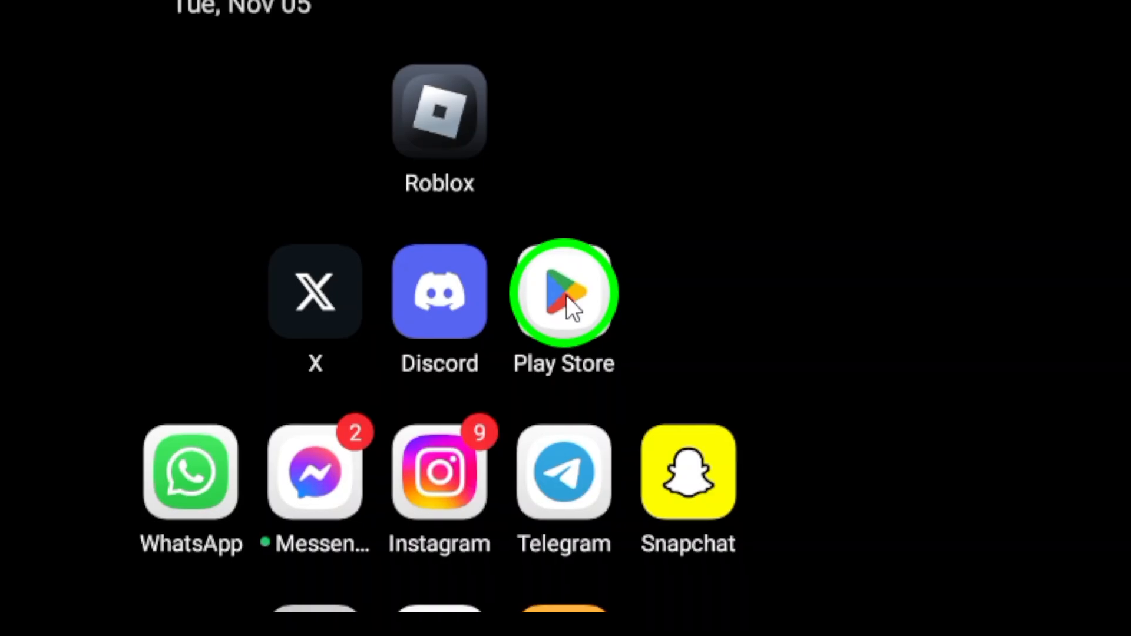
Step: Launch the Play Store from its home-screen icon, landing on the For you page
{"action": "left_click", "coordinate": [565, 292]}
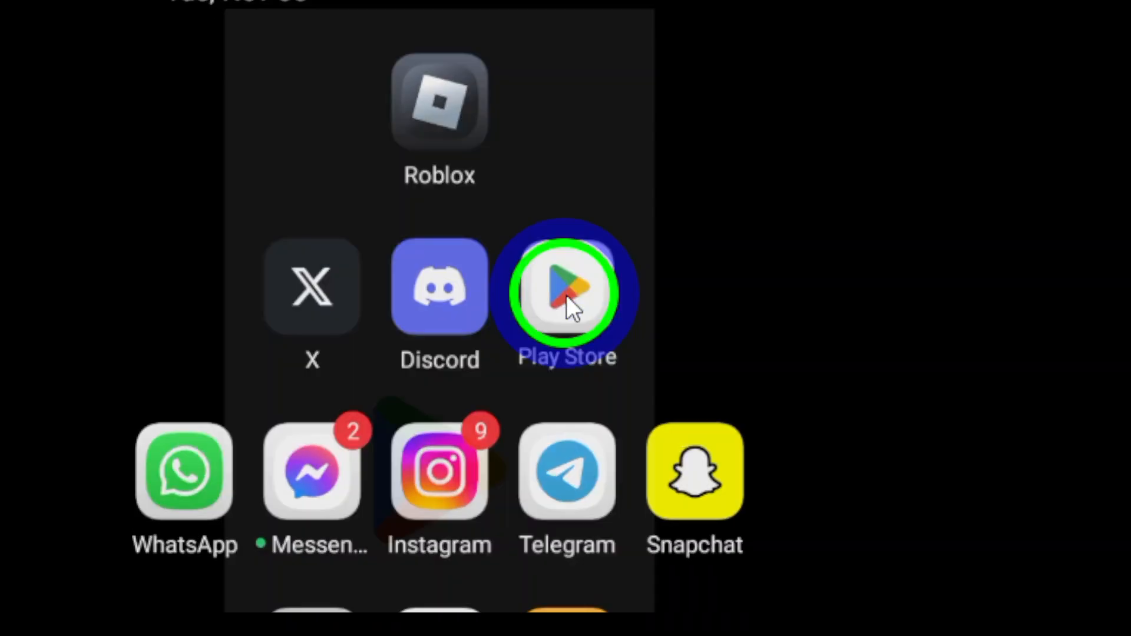
{"action": "left_click", "coordinate": [566, 292]}
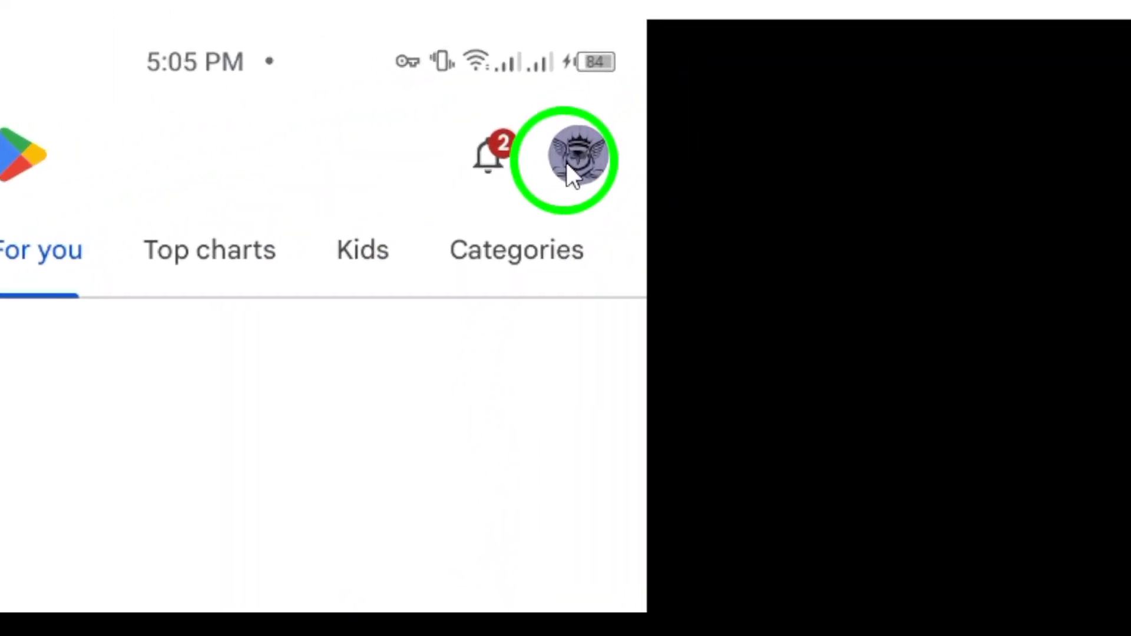
Step: Reach Manage apps & device from the profile picture's account menu
{"action": "left_click", "coordinate": [569, 157]}
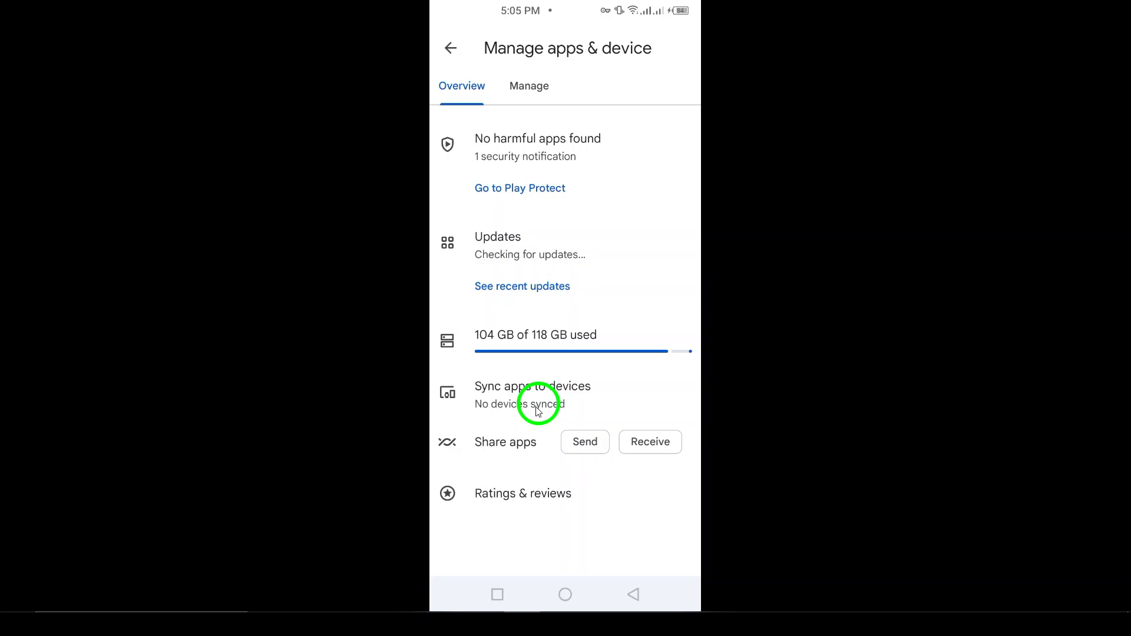
{"action": "mouse_move", "coordinate": [494, 232]}
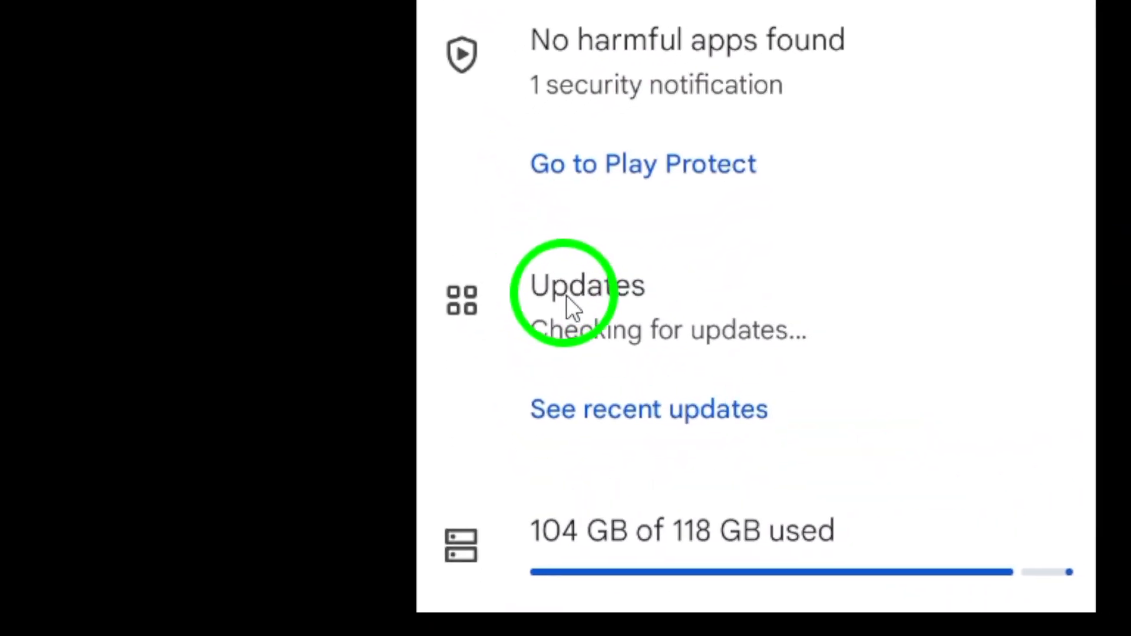
Step: Show the Updates list and scroll to Roblox, marked Couldn't update
{"action": "left_click", "coordinate": [587, 285]}
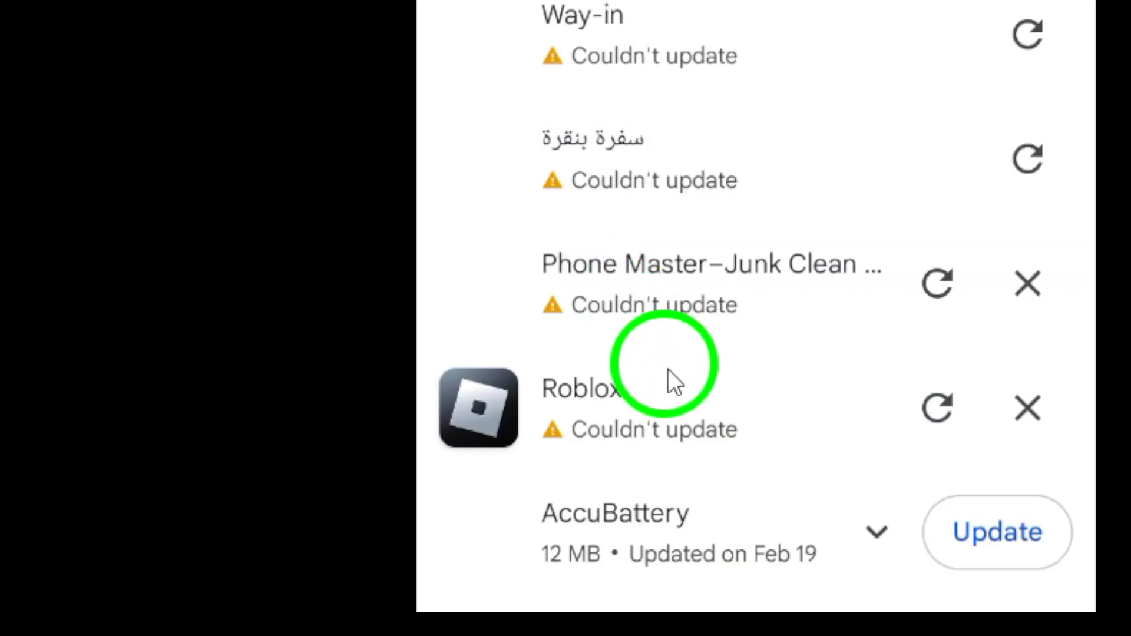
{"action": "scroll", "scroll_direction": "down", "scroll_amount": 3}
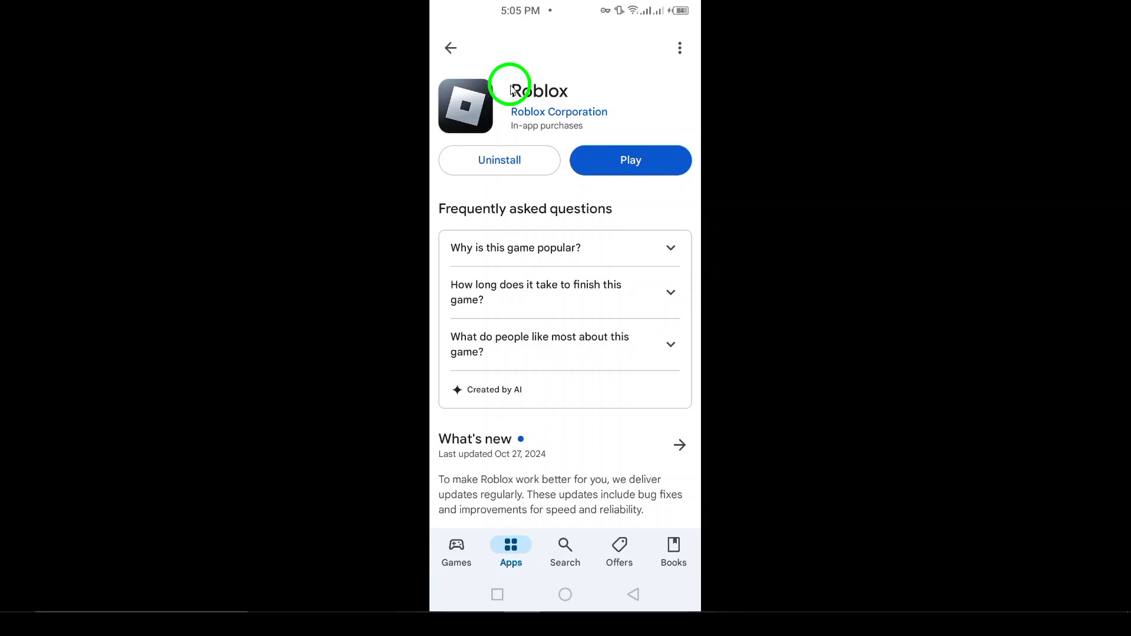
{"action": "mouse_move", "coordinate": [541, 102]}
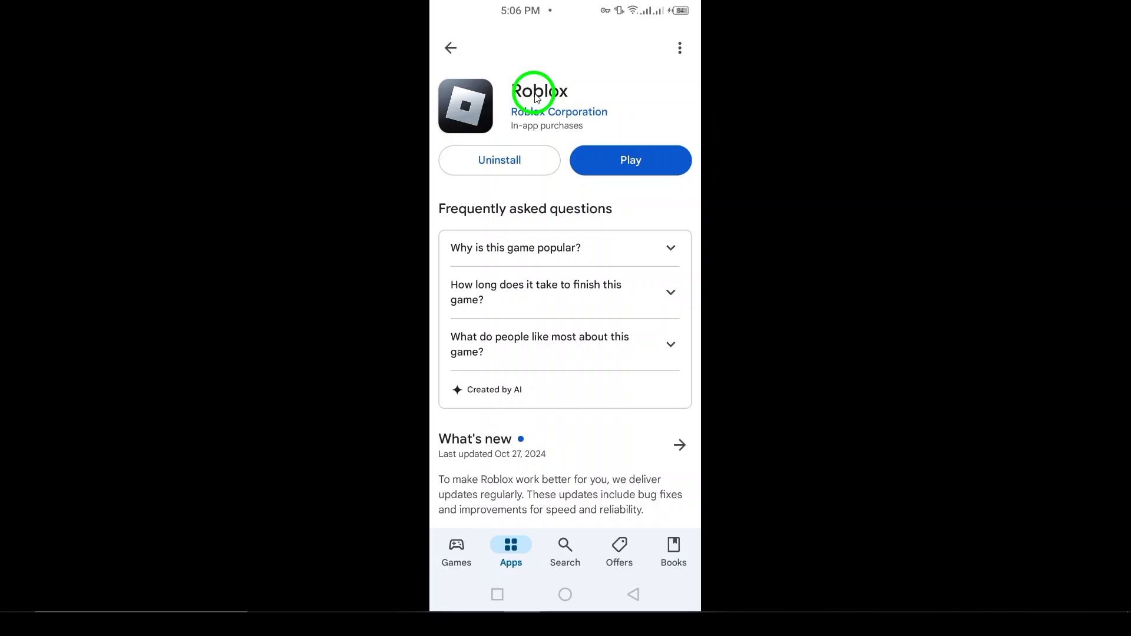
{"action": "mouse_move", "coordinate": [557, 217]}
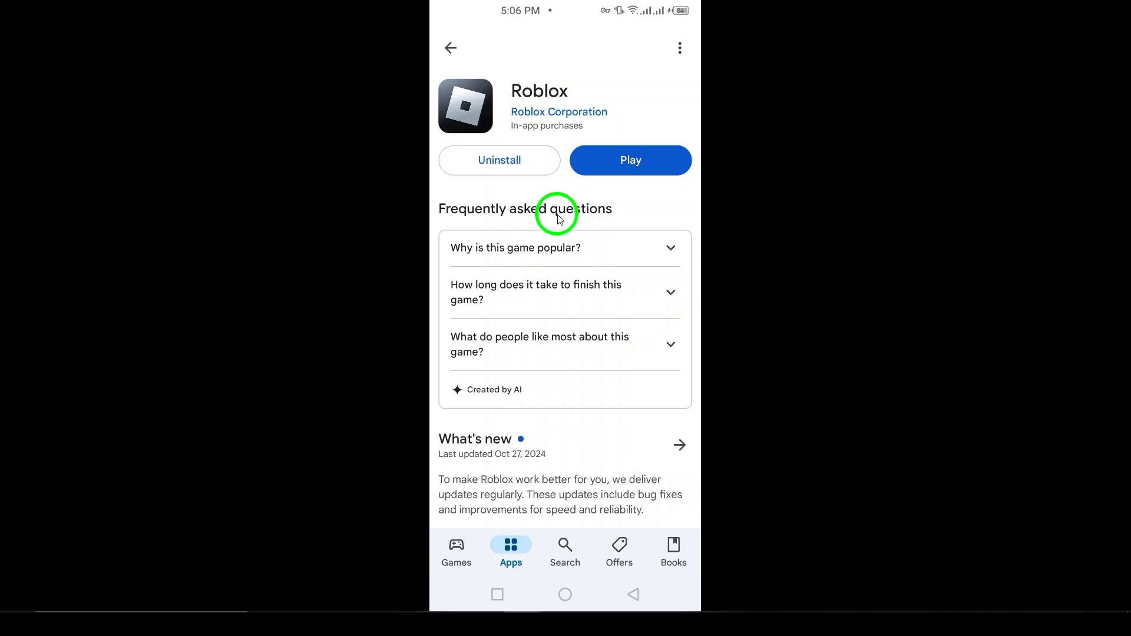
Step: Leave Roblox's store page showing Play and return to the home screen
{"action": "left_click", "coordinate": [632, 594]}
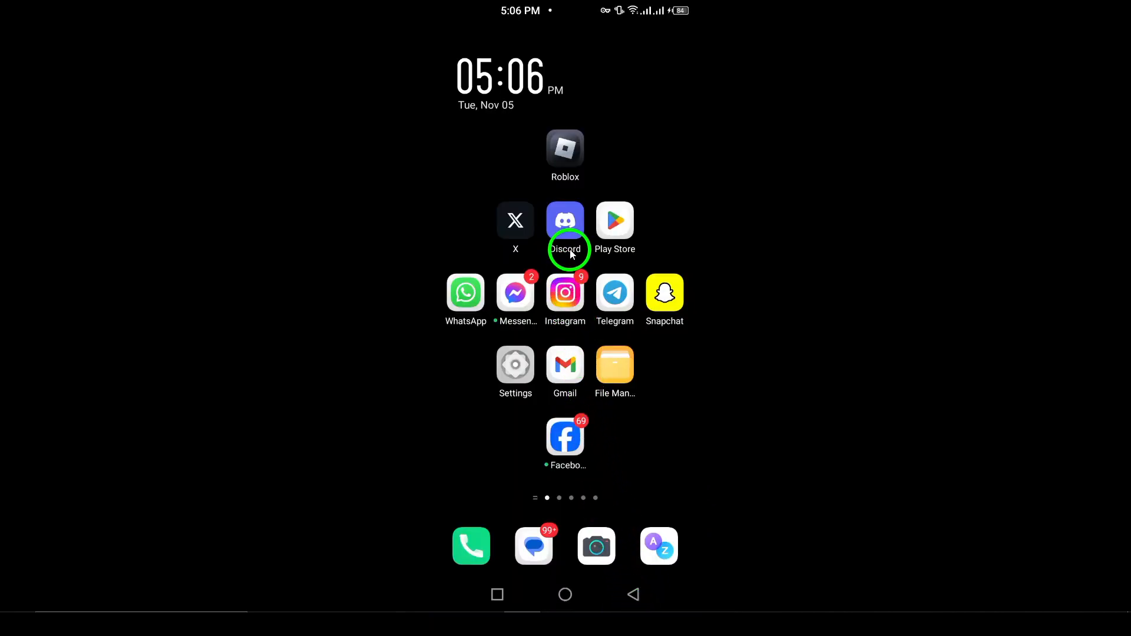
{"action": "mouse_move", "coordinate": [565, 156]}
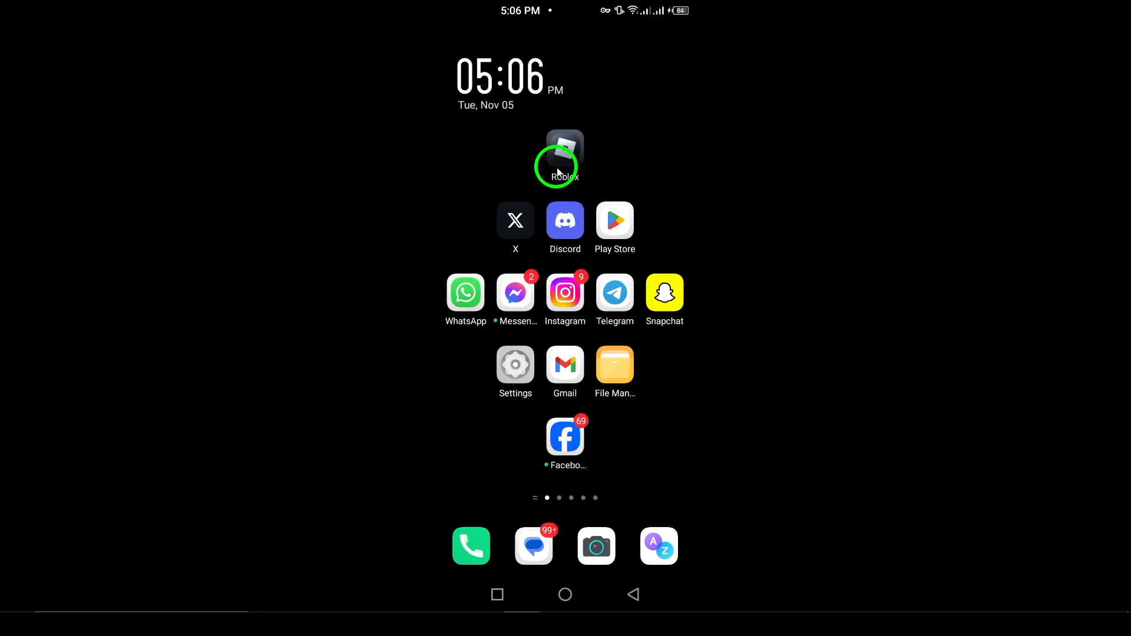